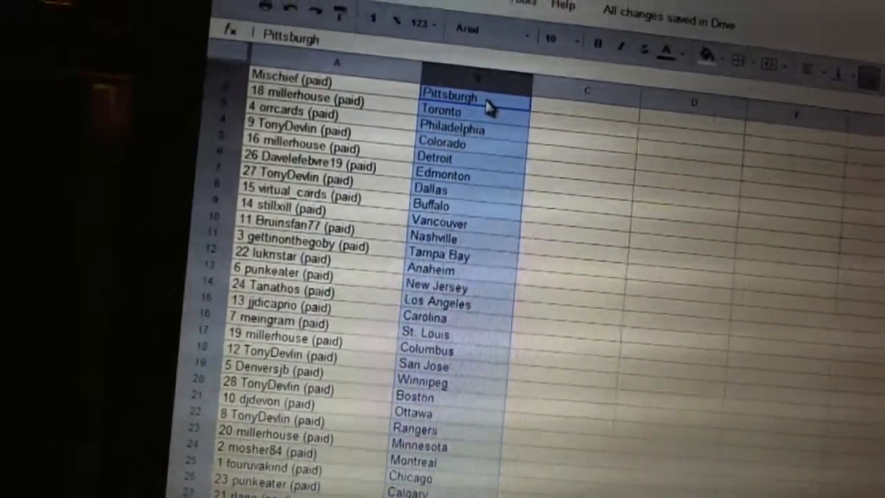
- Bring up the context menu on the top entries of the RANDOM.ORG randomized name list
scroll(down, 3)
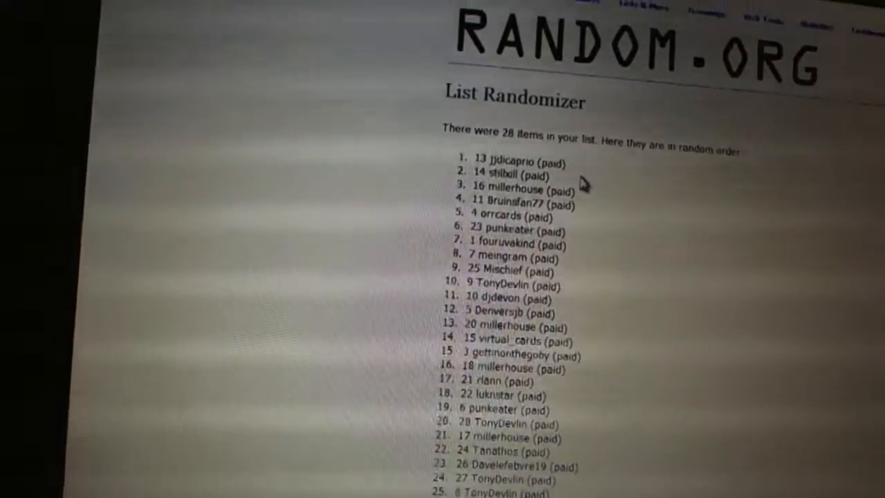
right_click(539, 177)
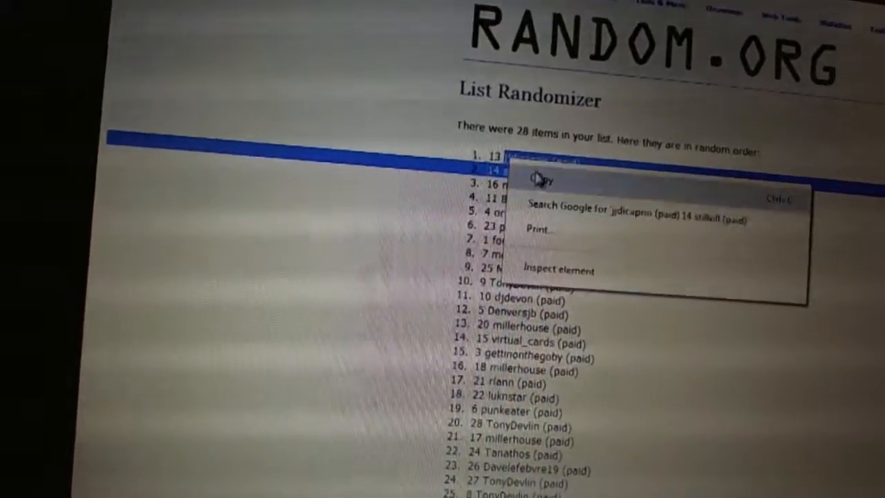